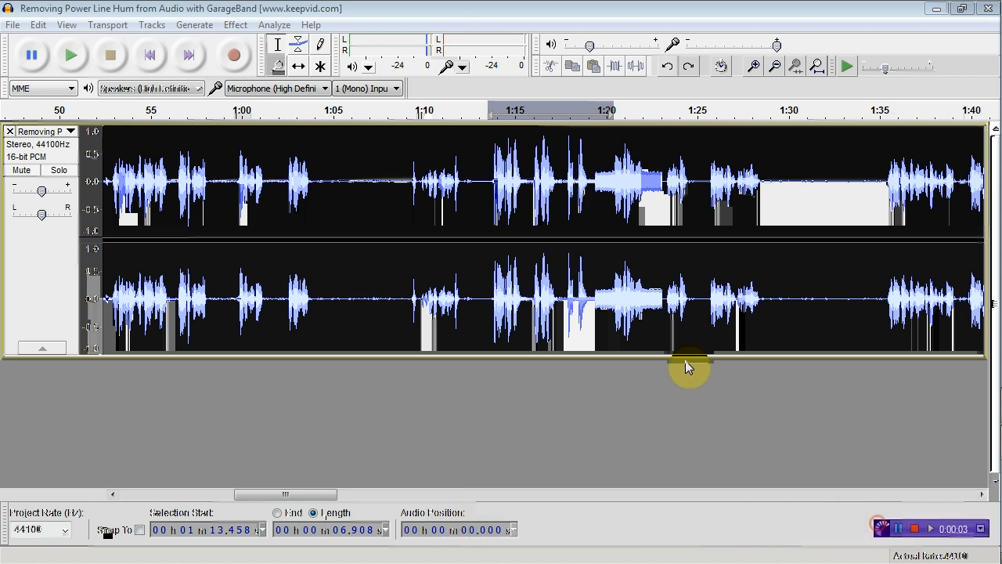
Switch windows and enter 'audacity' in the new Chrome tab's address bar
key(alt+tab)
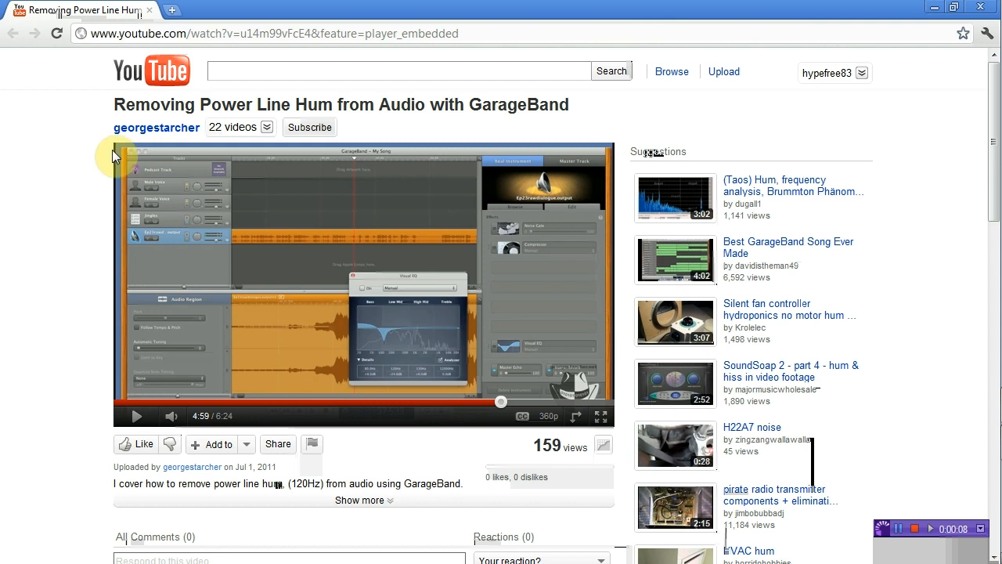
mouse_move(626, 115)
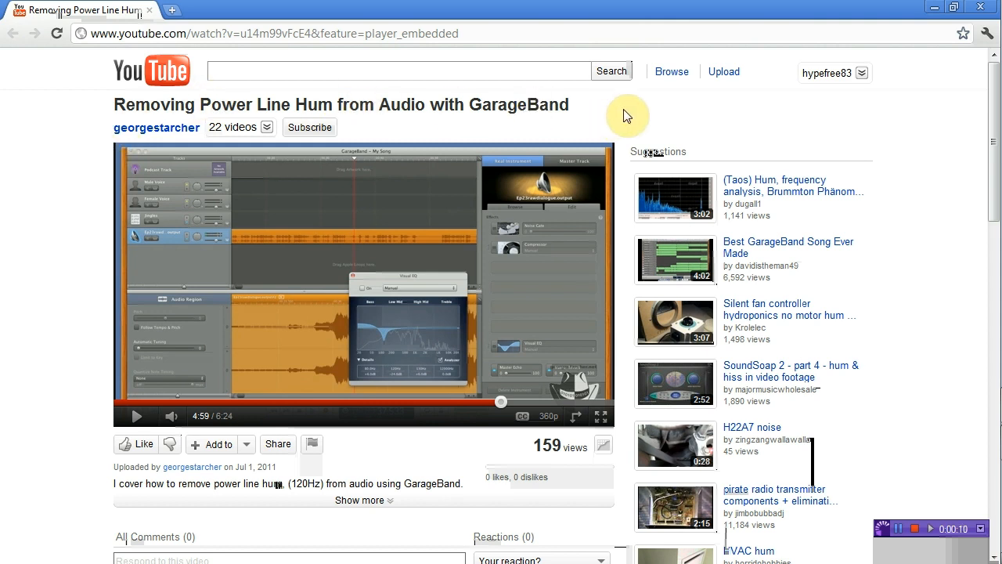
mouse_move(354, 104)
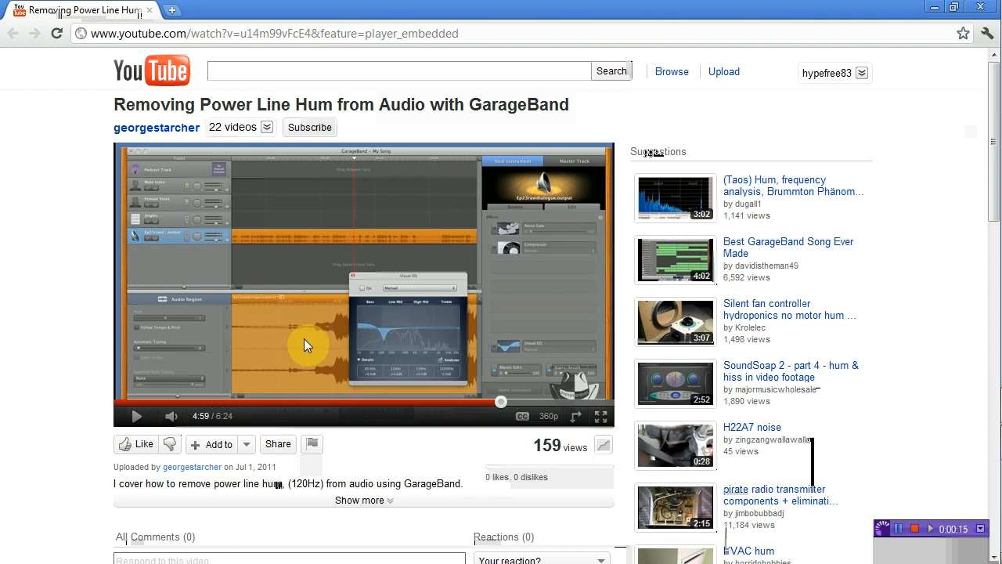
mouse_move(286, 315)
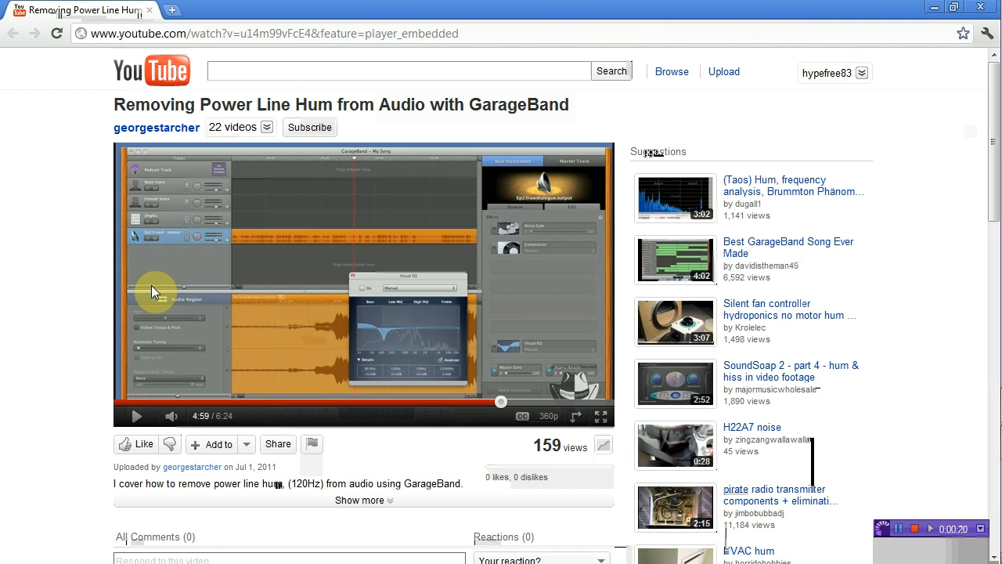
mouse_move(67, 270)
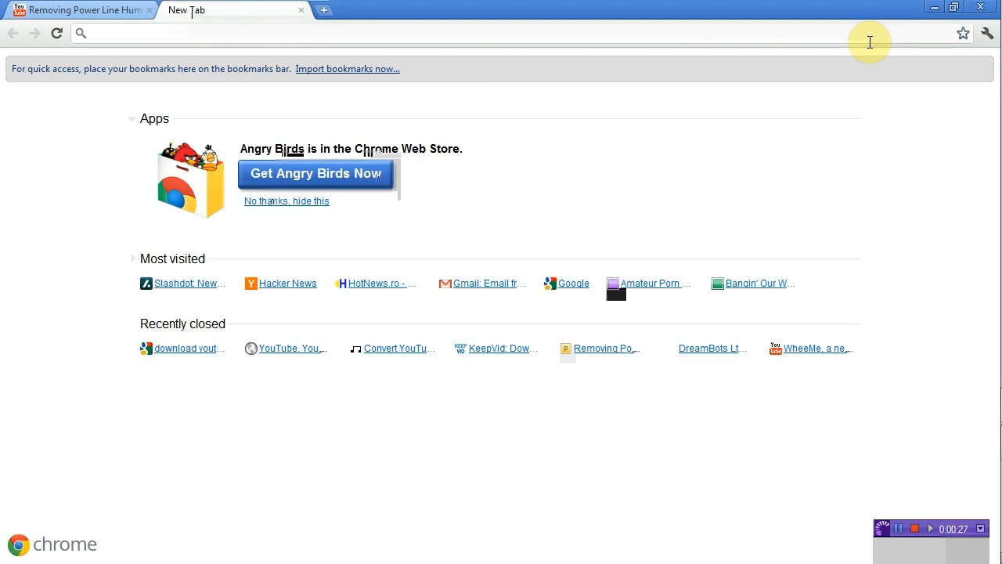
text(audacity)
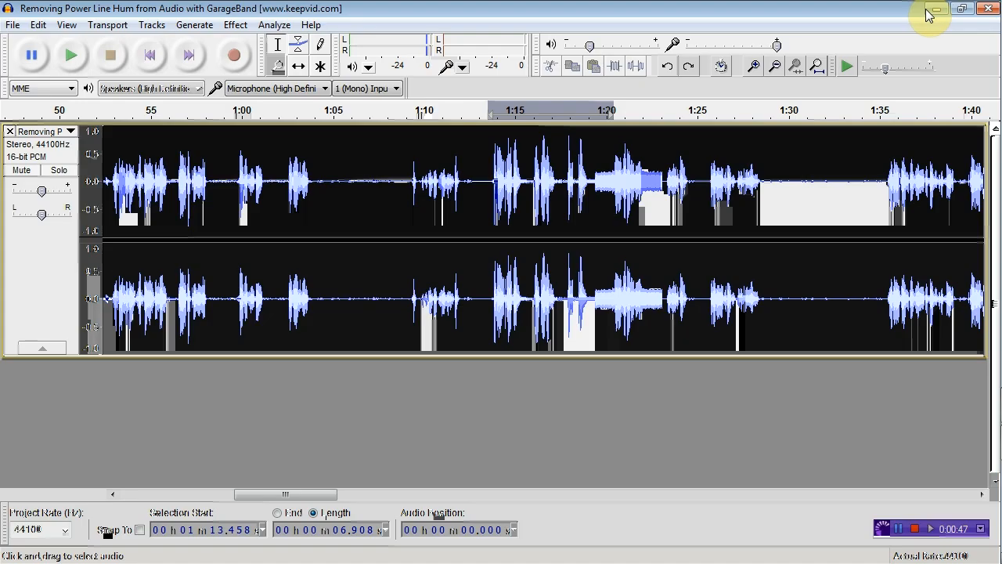
mouse_move(423, 392)
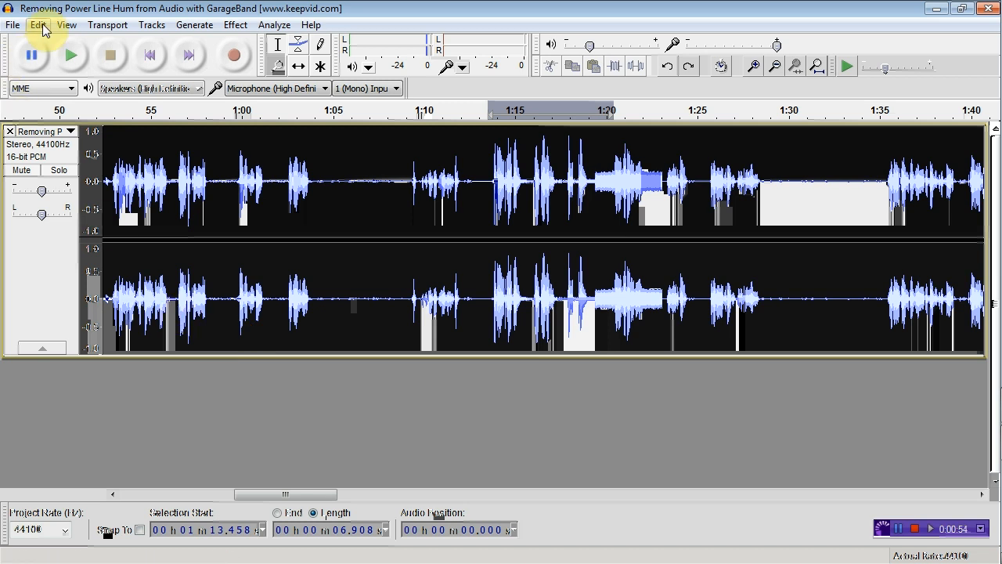
click(37, 24)
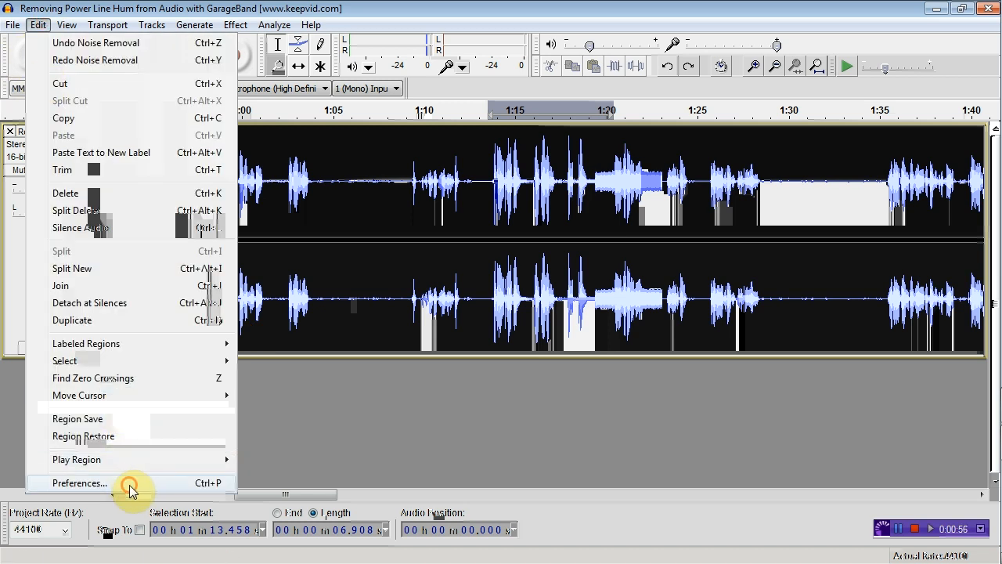
click(79, 482)
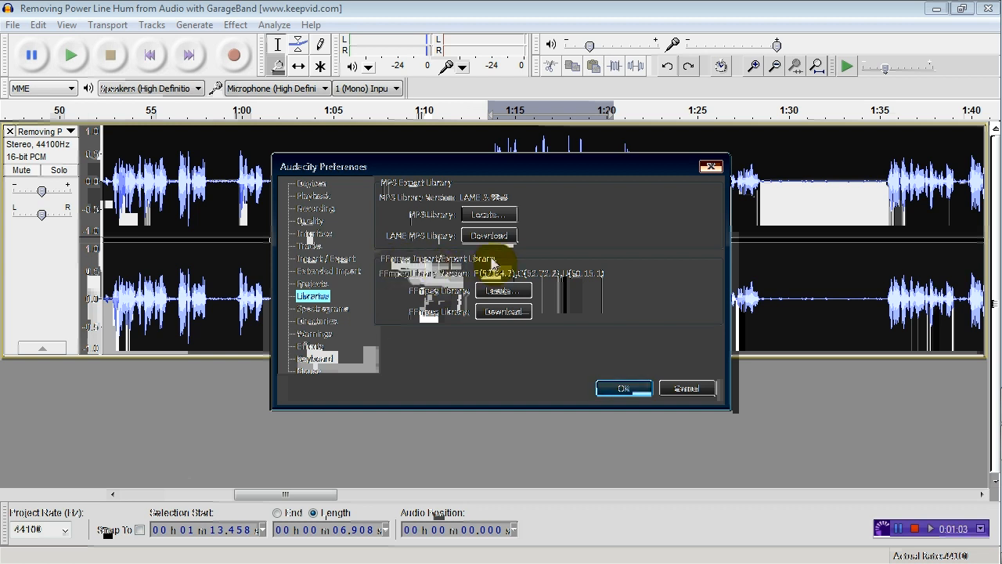
click(686, 387)
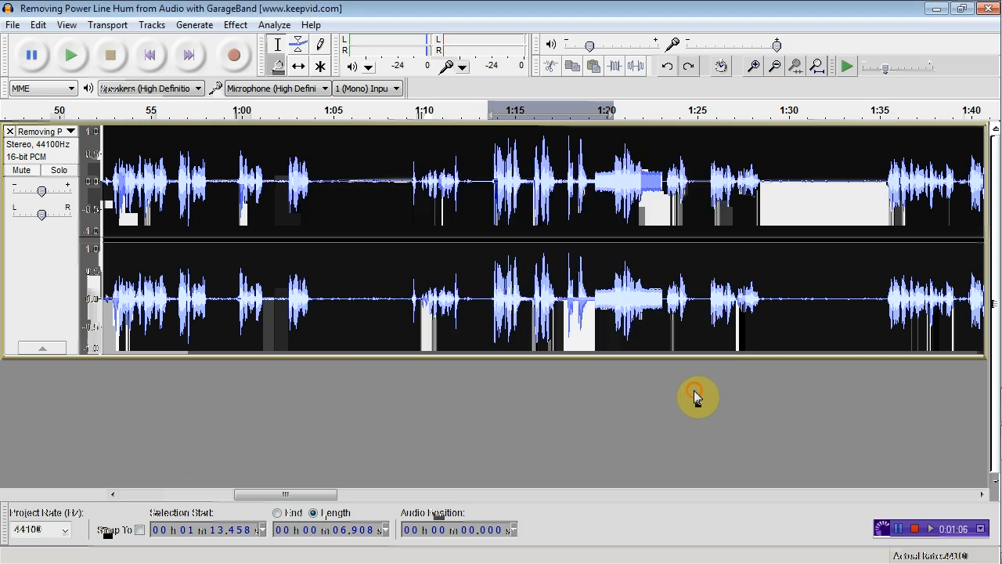
mouse_move(490, 317)
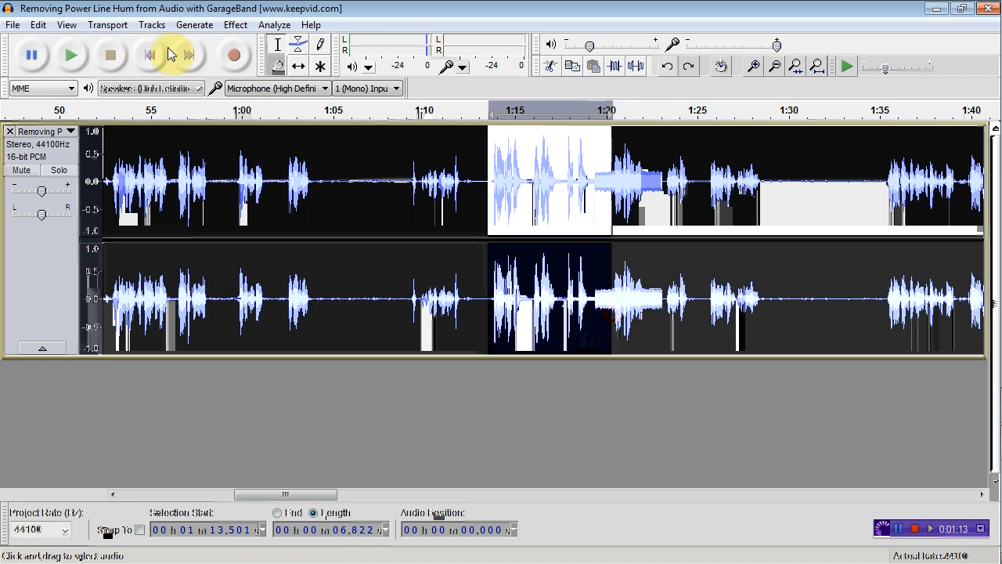
Mark the quiet hum-only gap near 1:19 and play it back
click(71, 55)
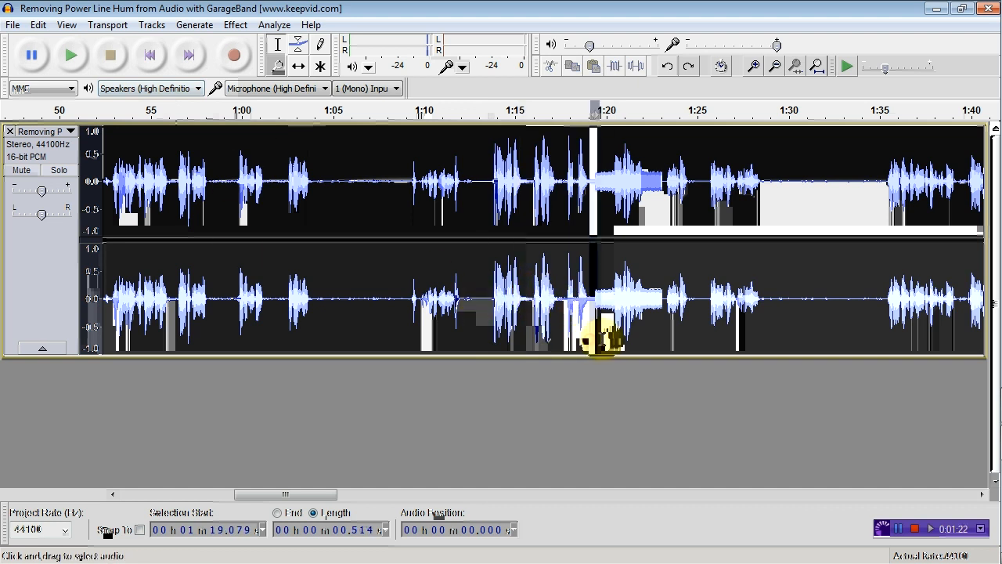
click(71, 54)
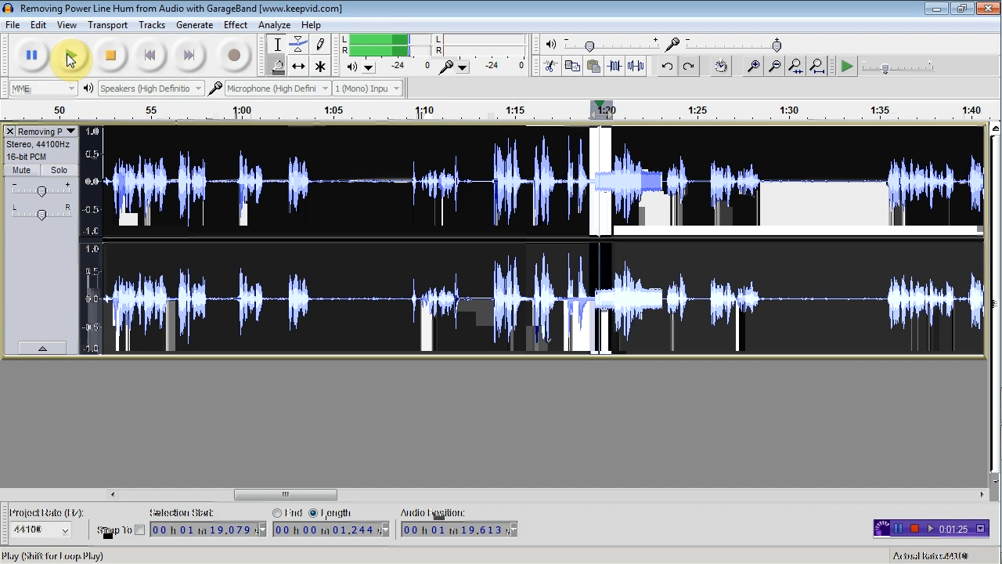
click(110, 54)
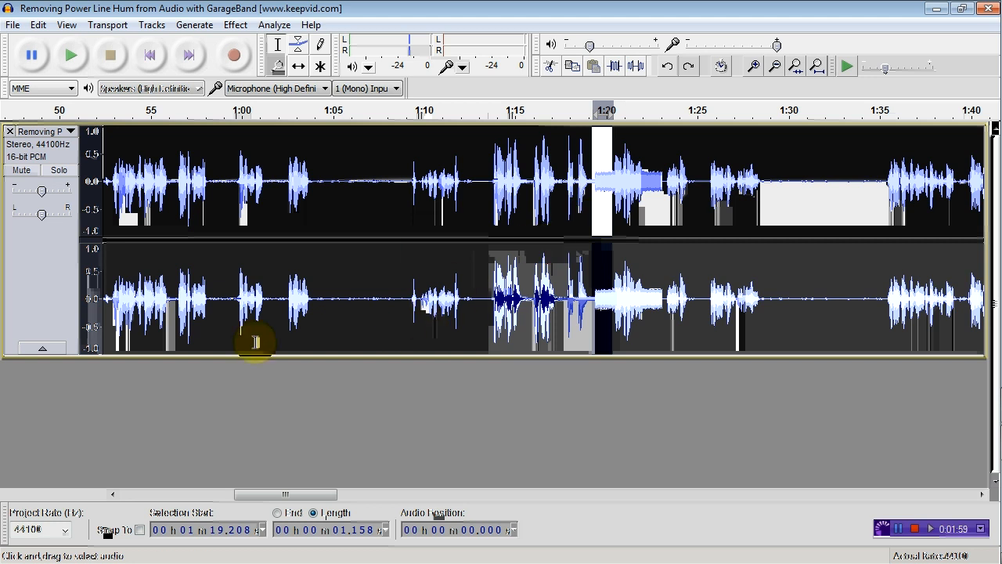
mouse_move(341, 352)
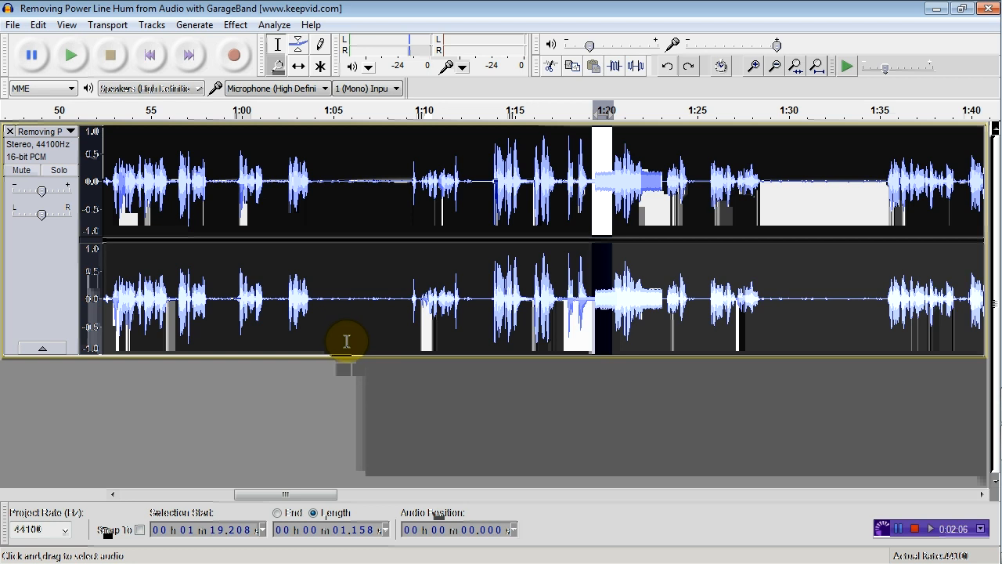
mouse_move(349, 339)
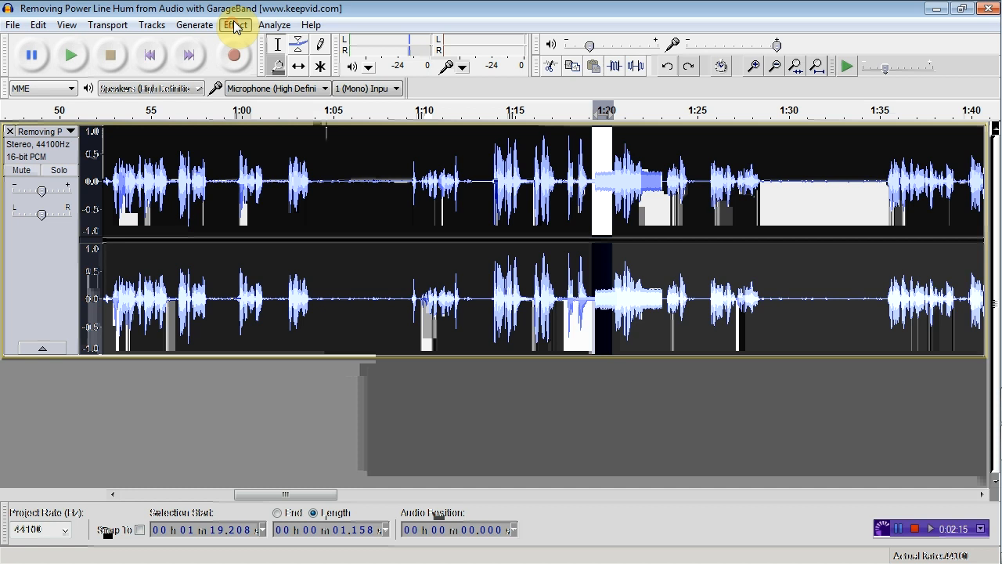
Open the Effect menu to reach Noise Removal
click(235, 25)
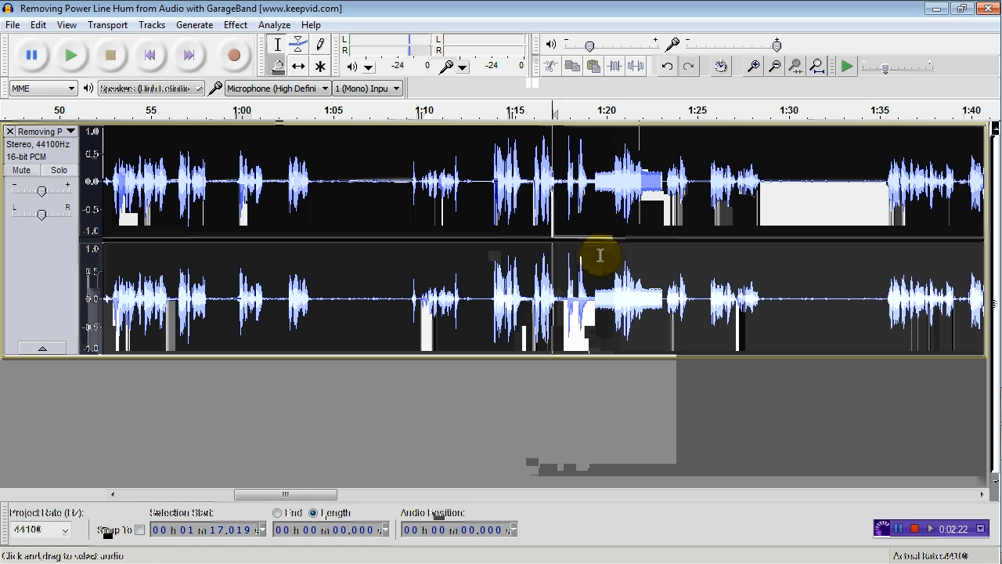
mouse_move(485, 227)
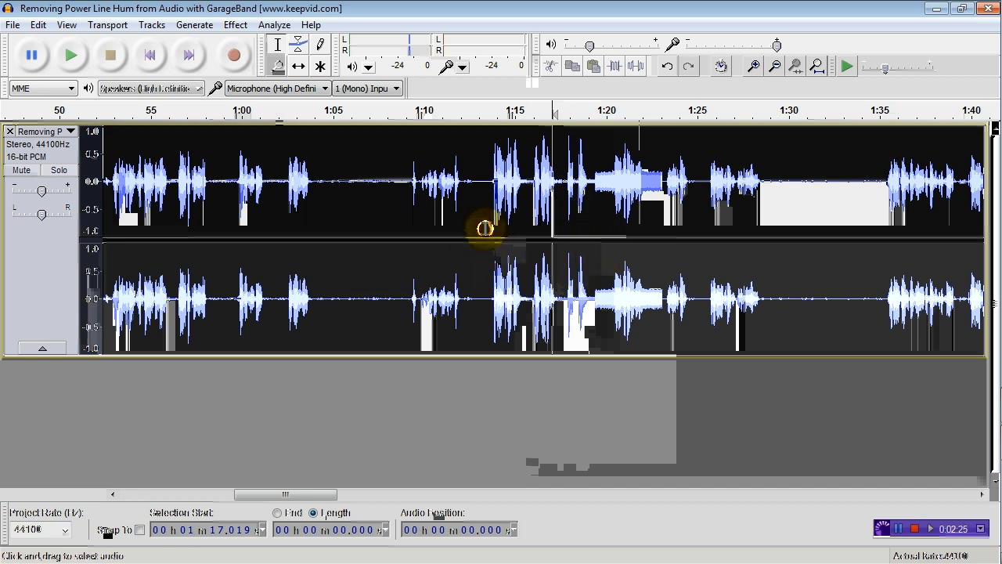
Select the speech from 1:13 to 1:20 and open the Effect menu
drag(485, 180, 615, 180)
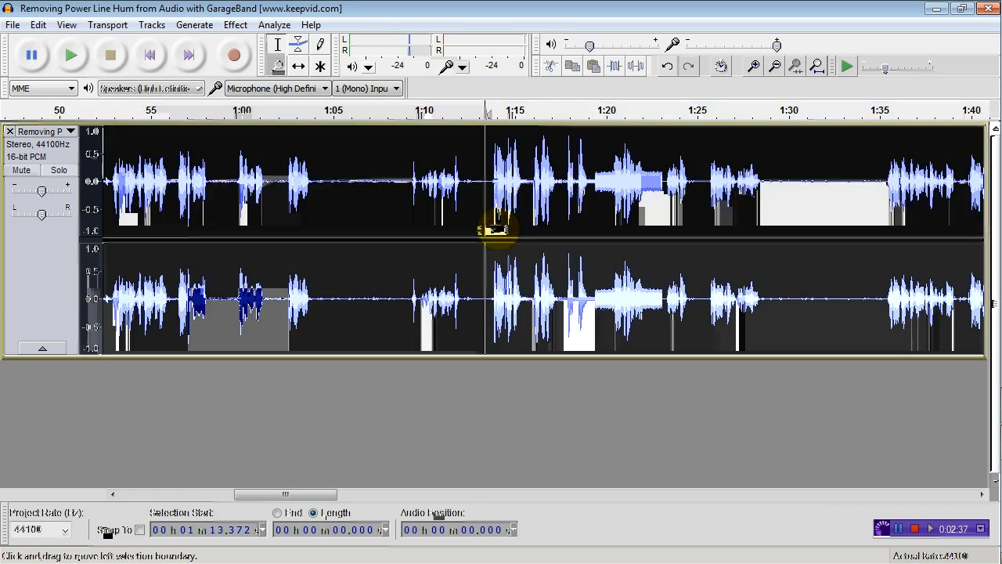
drag(486, 180, 614, 180)
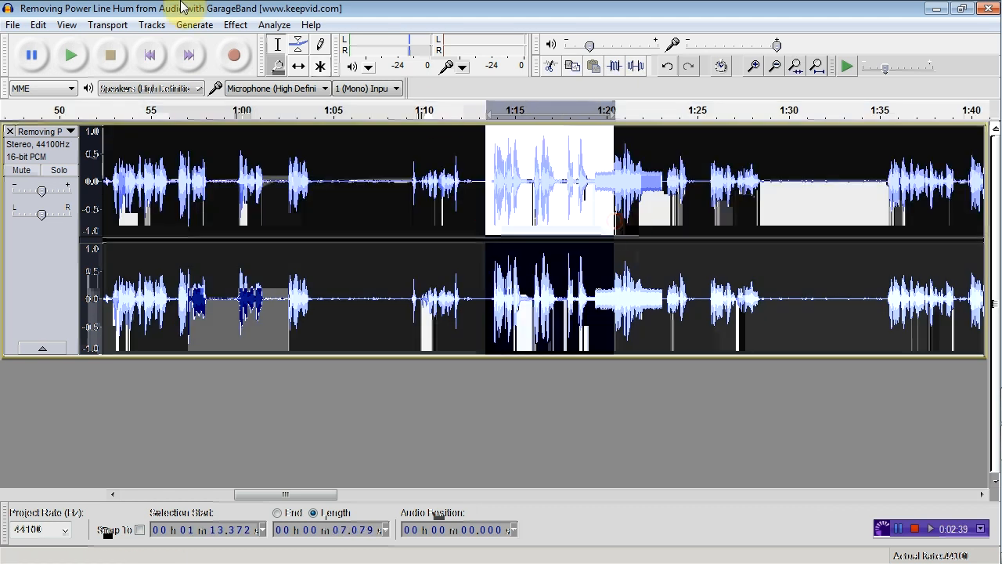
click(236, 24)
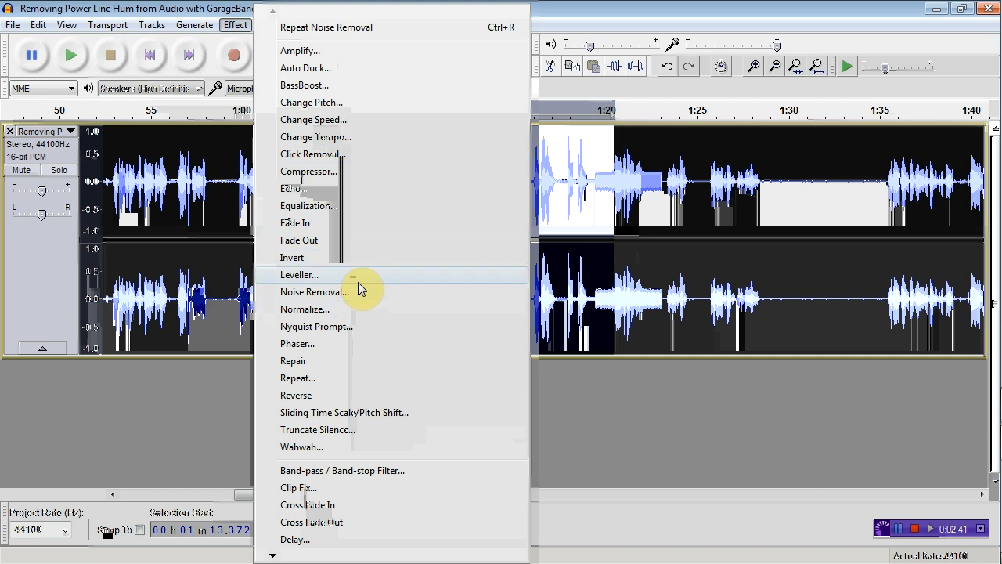
Apply Noise Removal at 32 dB reduction with Remove chosen to the selection
click(314, 291)
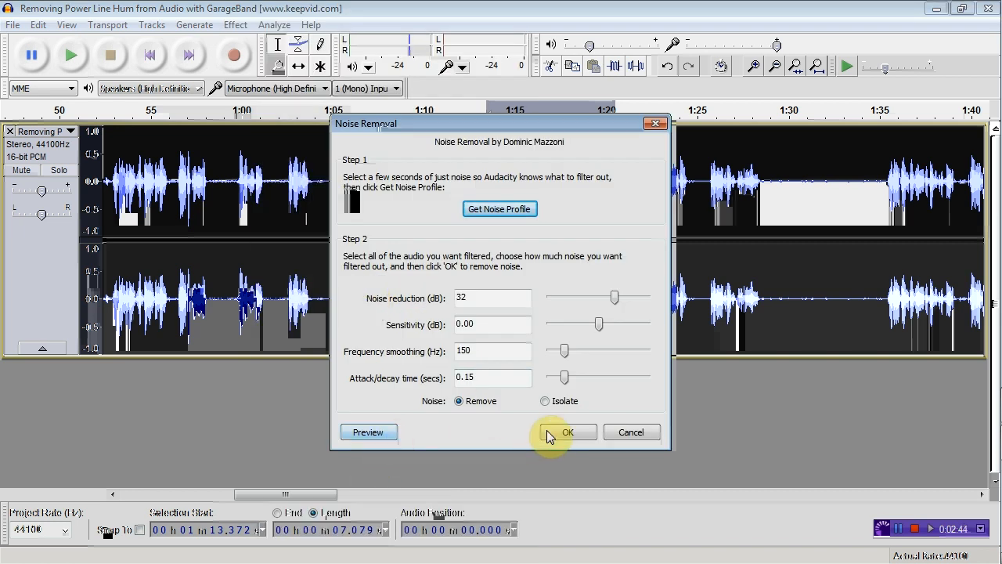
mouse_move(442, 409)
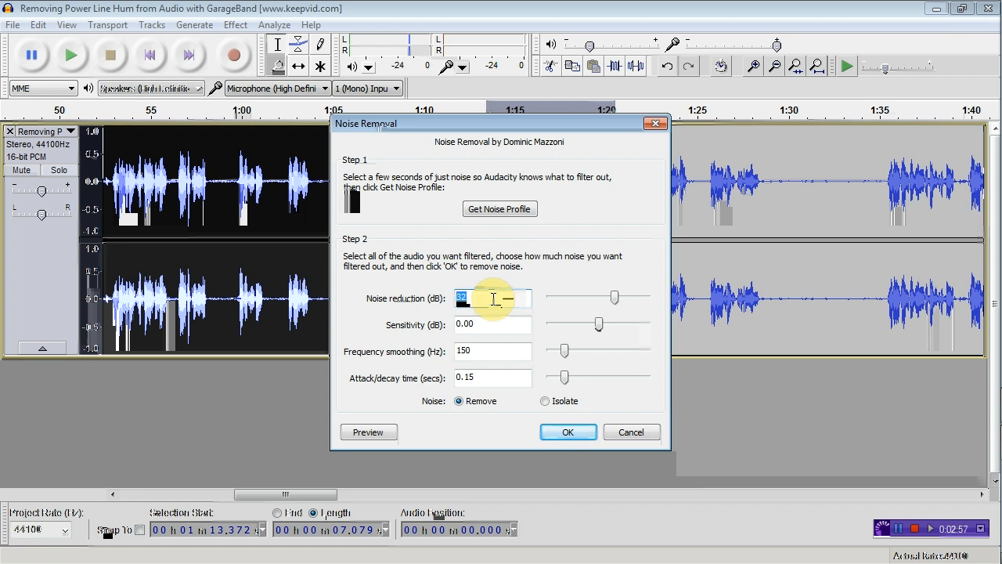
drag(614, 297, 616, 298)
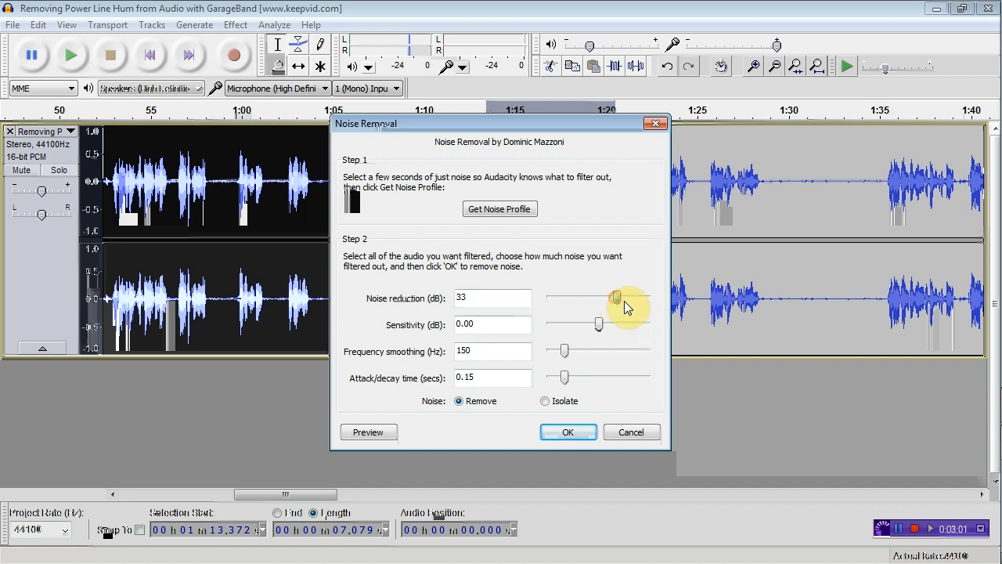
drag(615, 296, 646, 296)
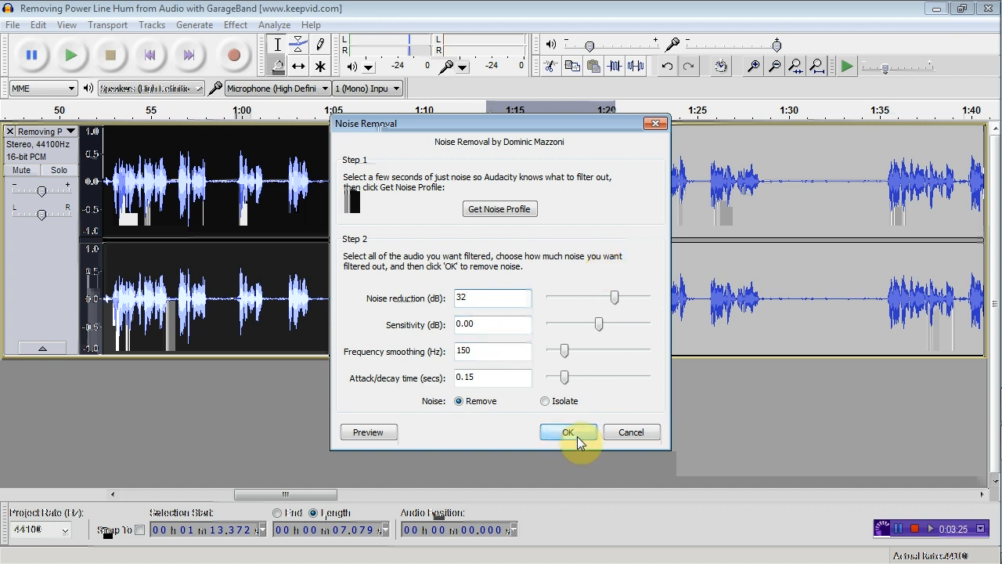
click(568, 432)
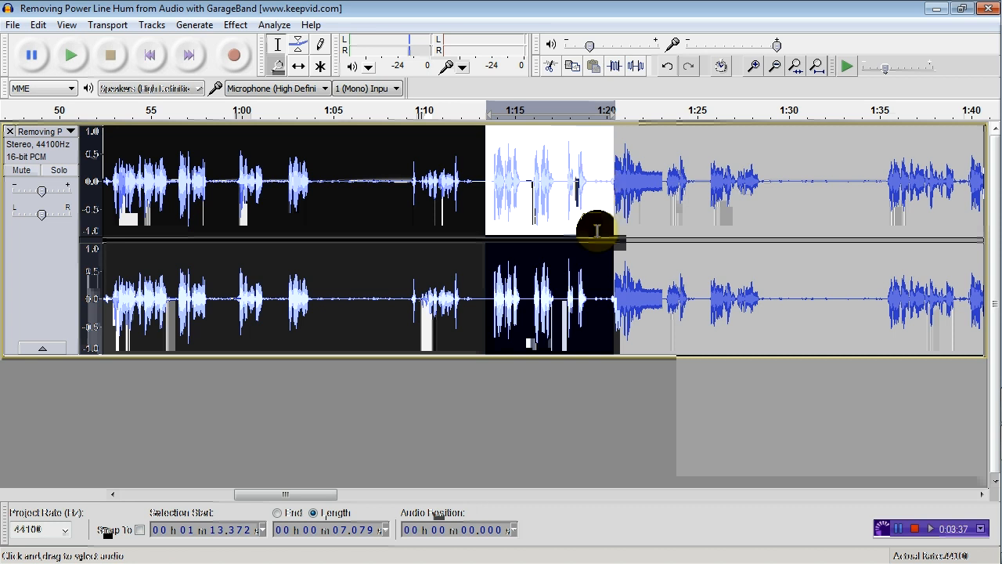
mouse_move(462, 202)
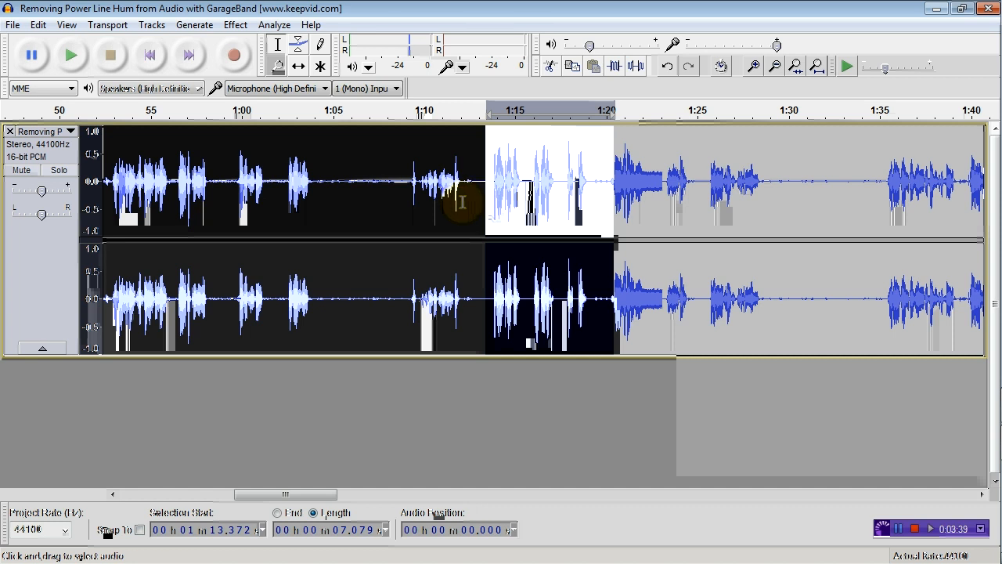
click(70, 54)
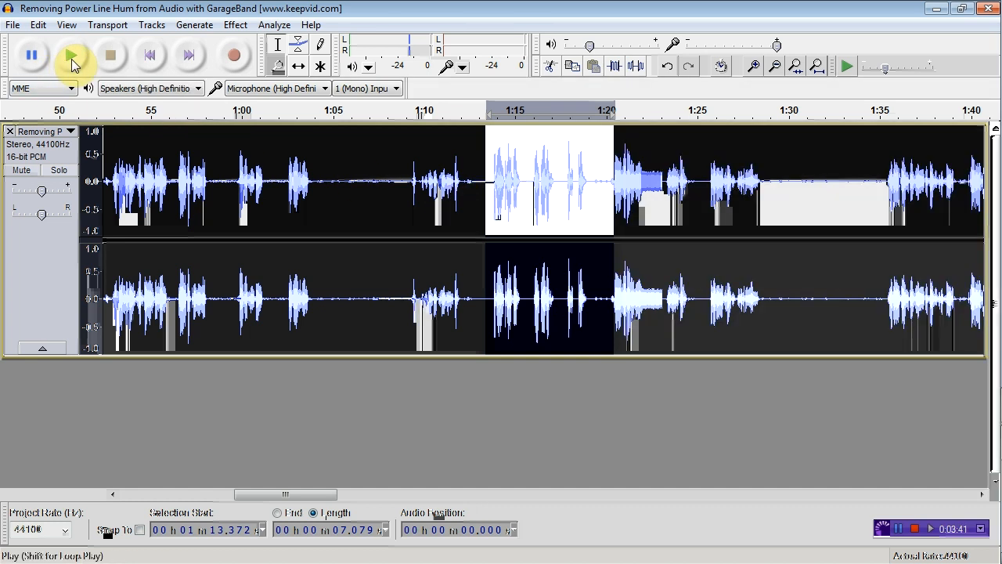